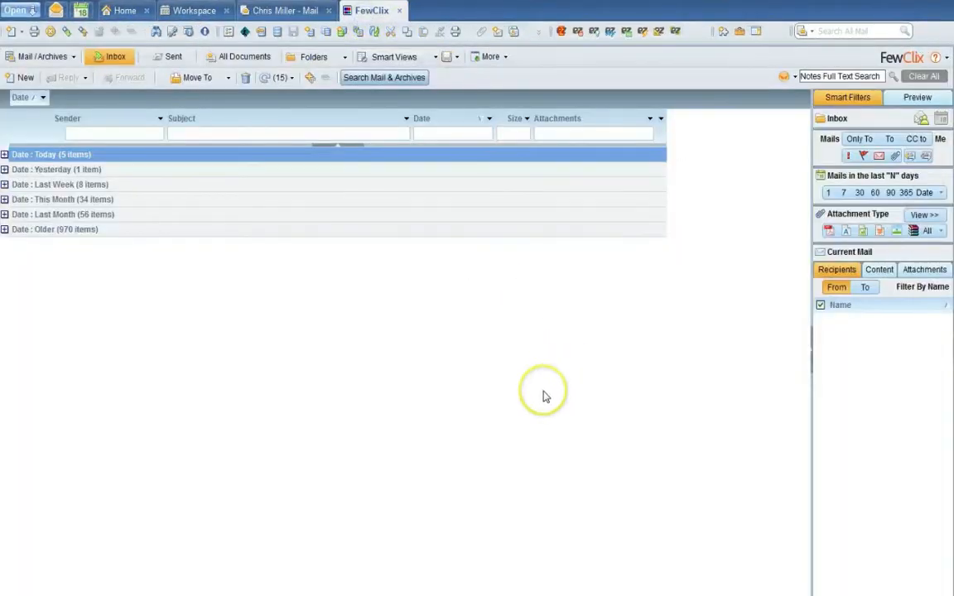
pyautogui.moveTo(545, 396)
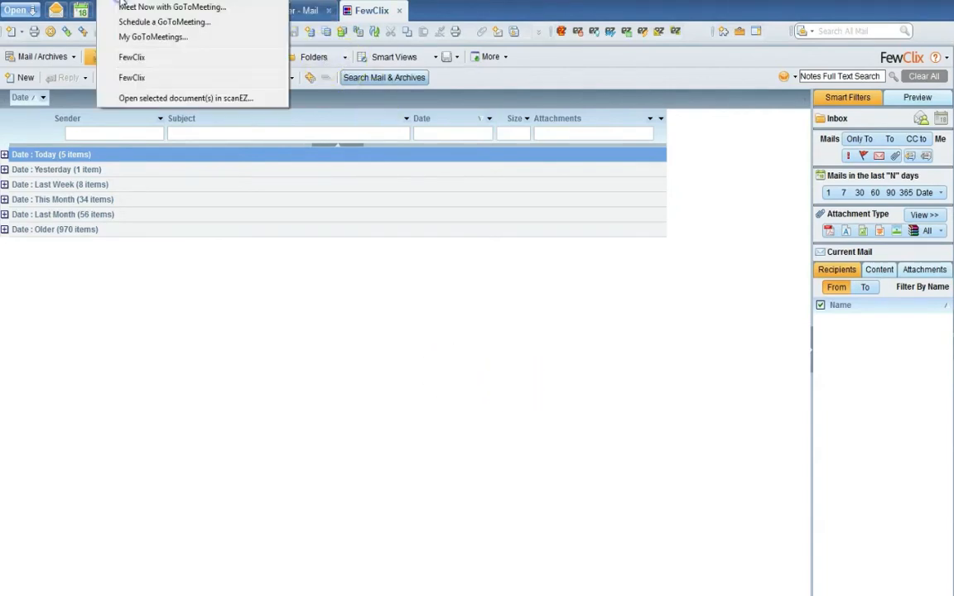
pyautogui.moveTo(192, 390)
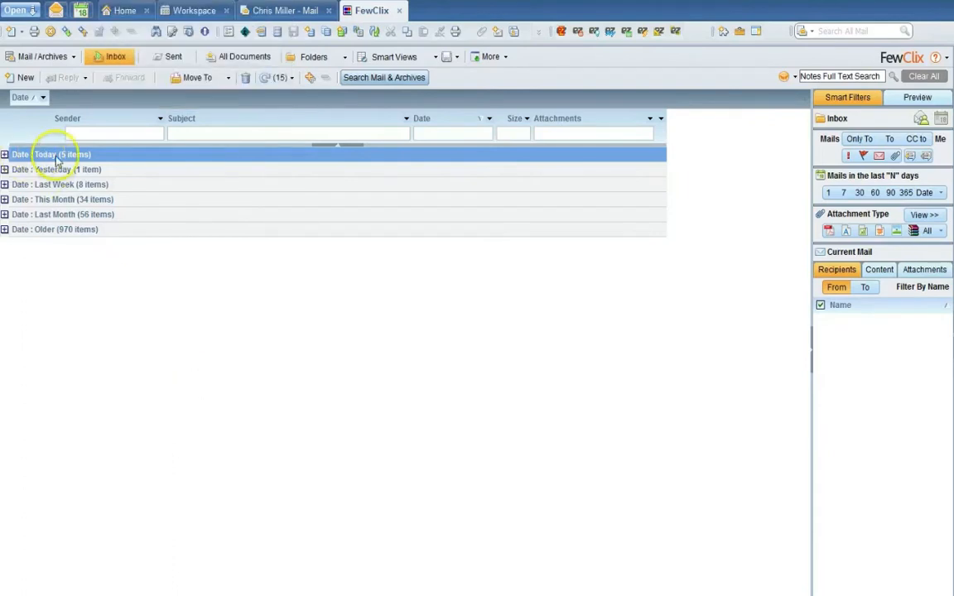
pyautogui.moveTo(232, 348)
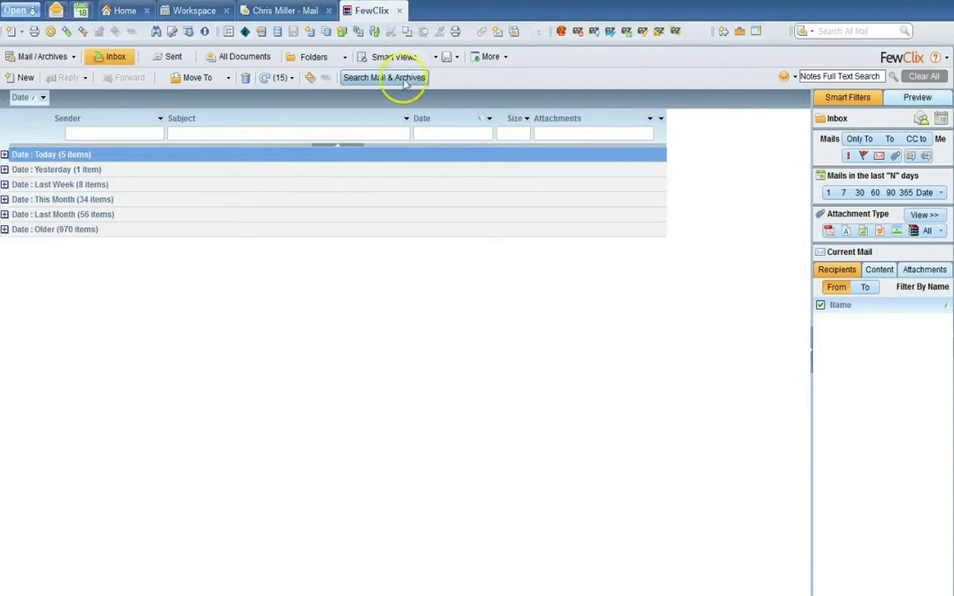
pyautogui.moveTo(383, 77)
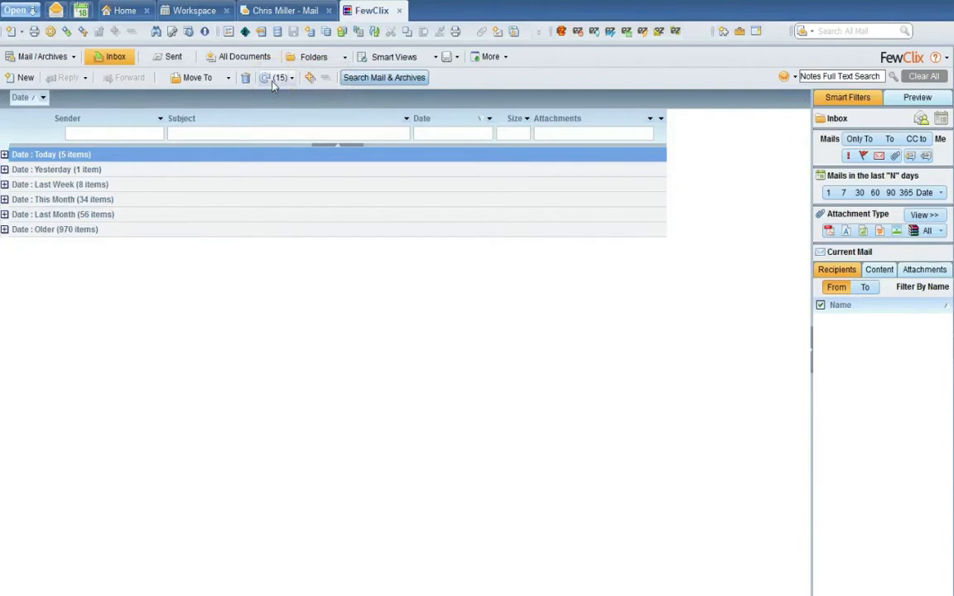
# - Browse the refresh interval and preset smart view lists, then show only last-7-days mail
pyautogui.click(291, 77)
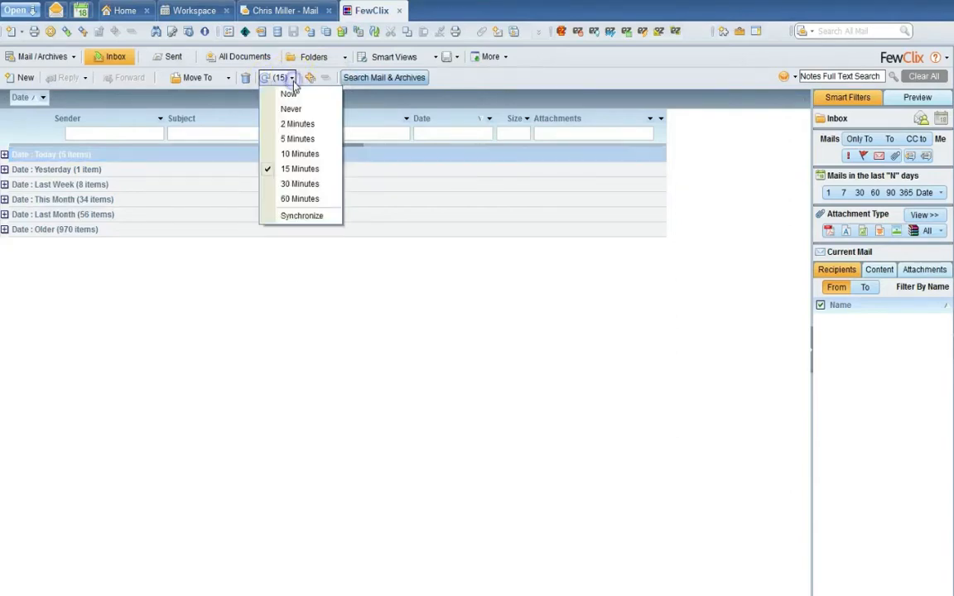
pyautogui.moveTo(301, 216)
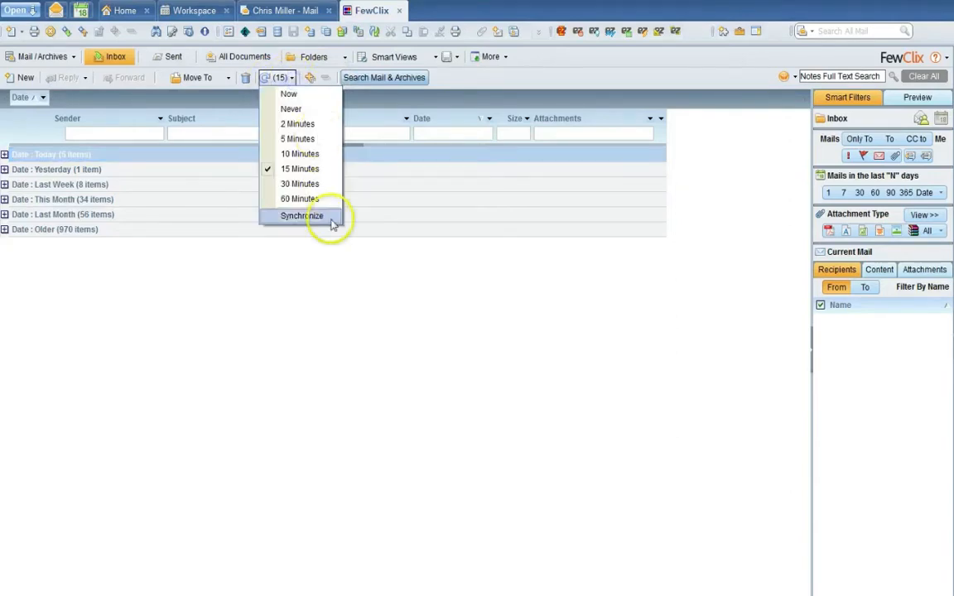
pyautogui.moveTo(331, 163)
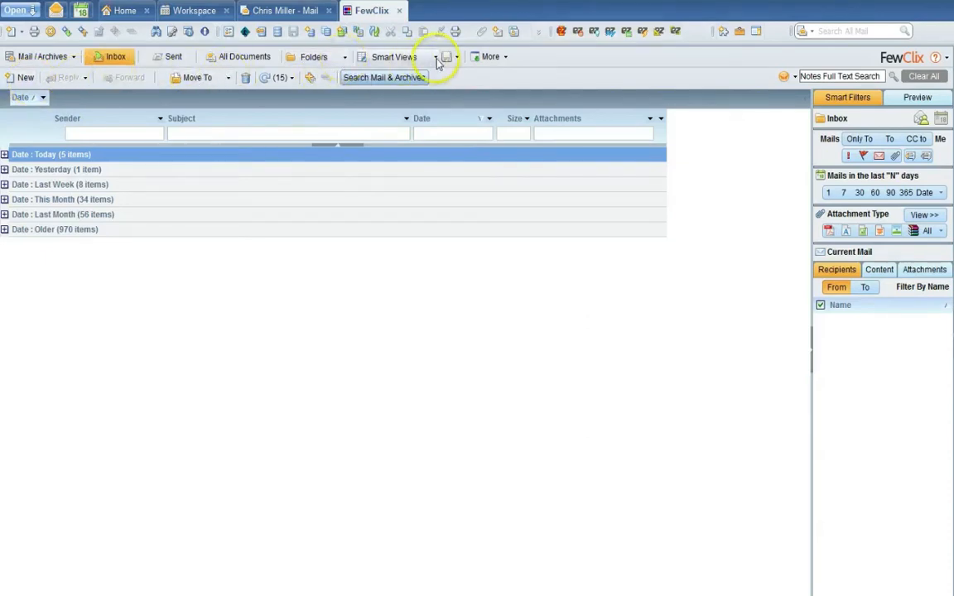
pyautogui.click(436, 61)
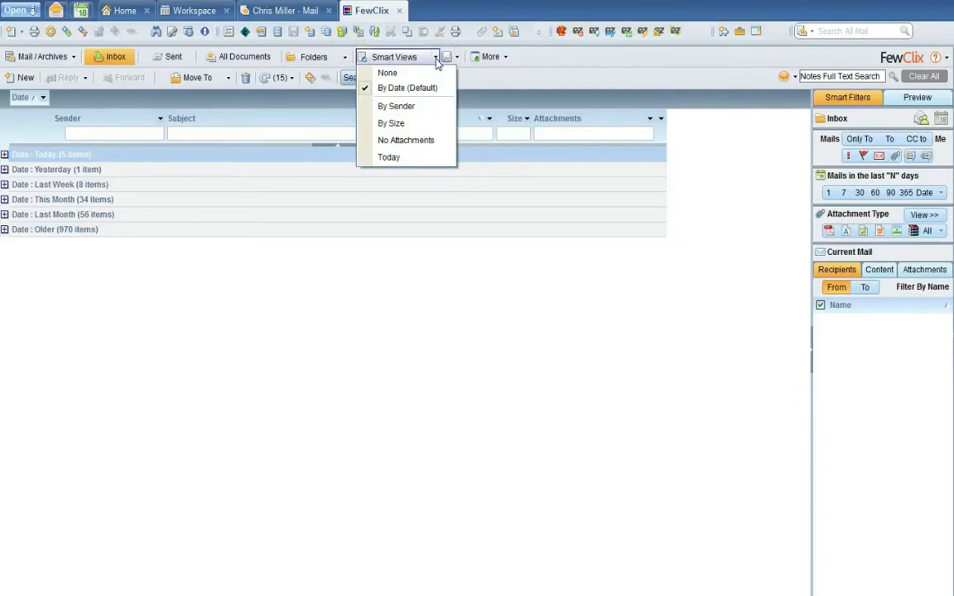
pyautogui.moveTo(396, 106)
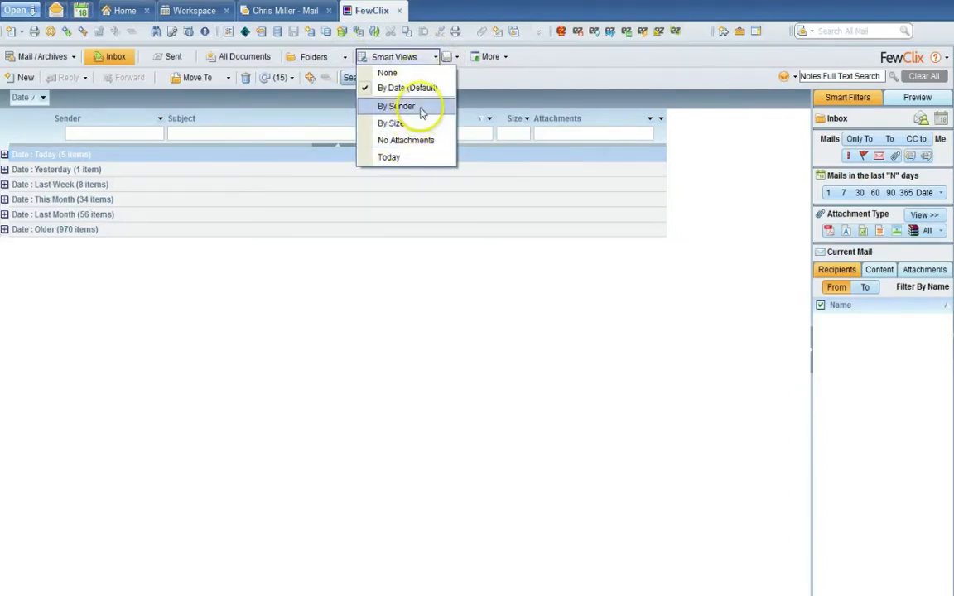
pyautogui.moveTo(417, 123)
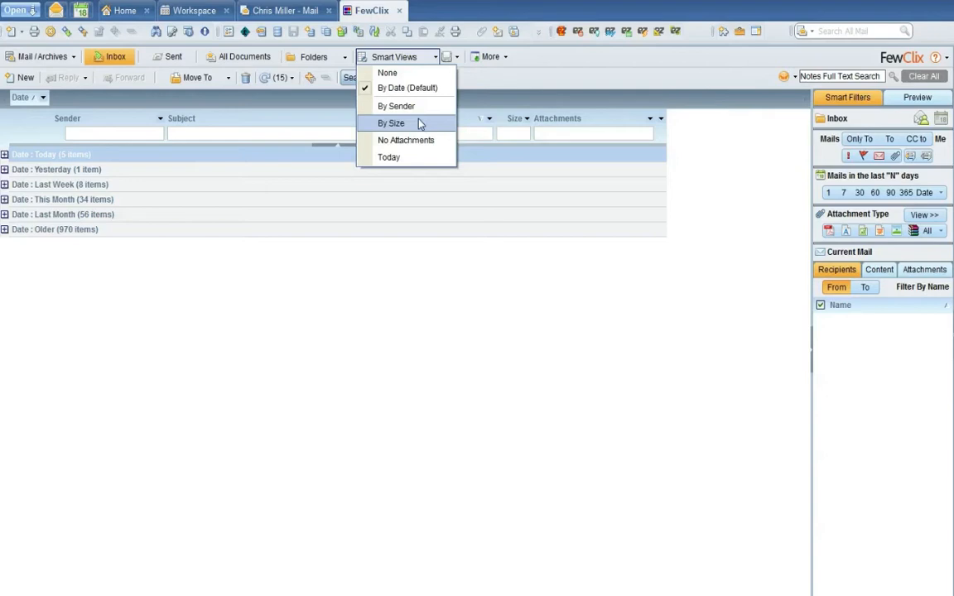
pyautogui.moveTo(520, 418)
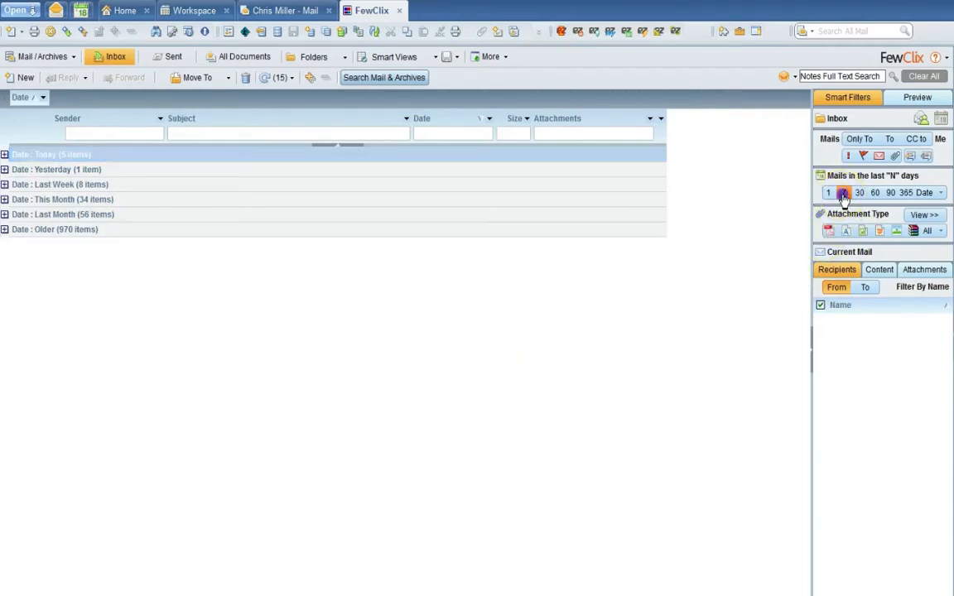
pyautogui.click(843, 192)
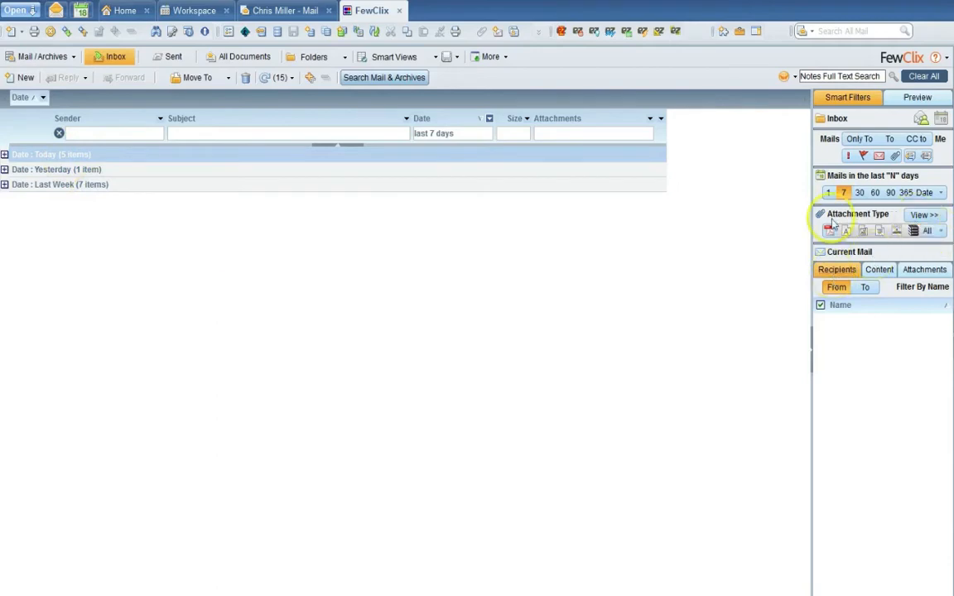
# - Inspect the Date column filter's dates and comparison operators, then cancel without changes
pyautogui.click(941, 192)
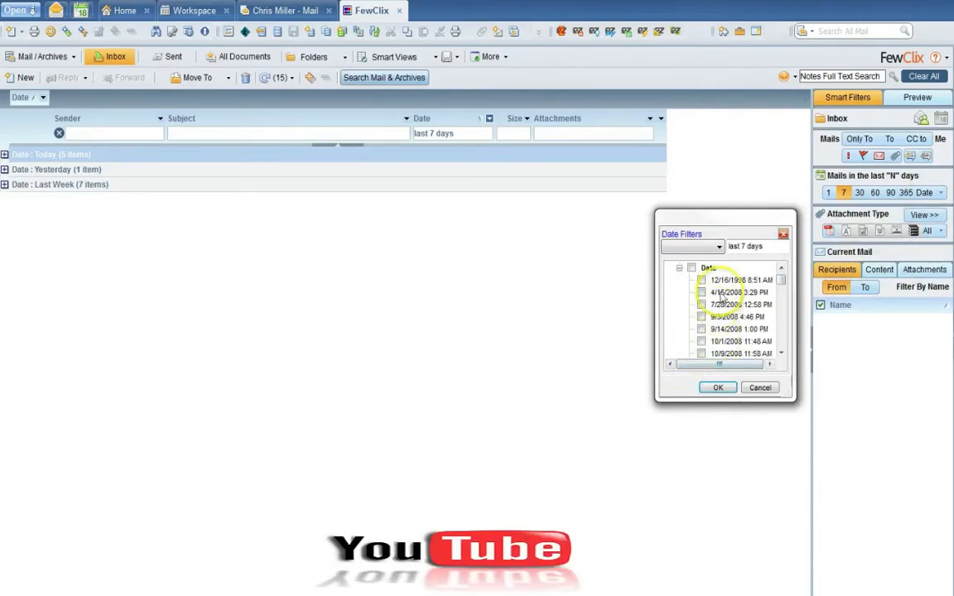
pyautogui.click(719, 246)
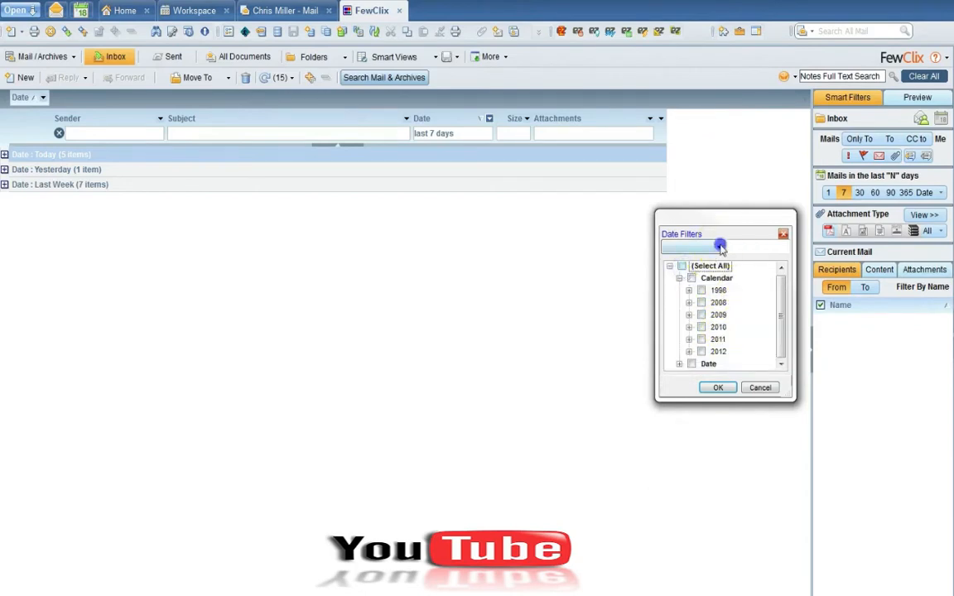
pyautogui.click(720, 246)
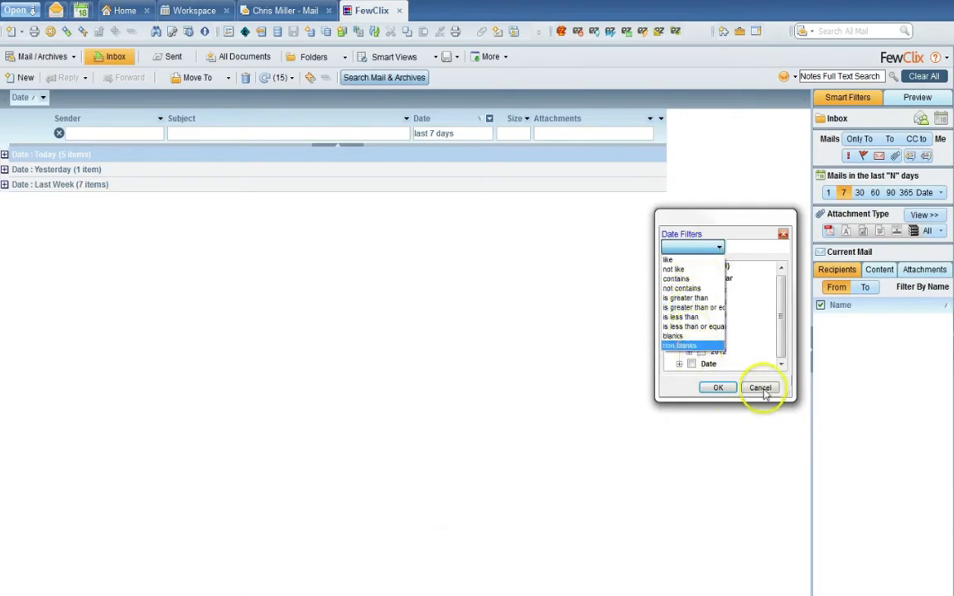
pyautogui.click(759, 388)
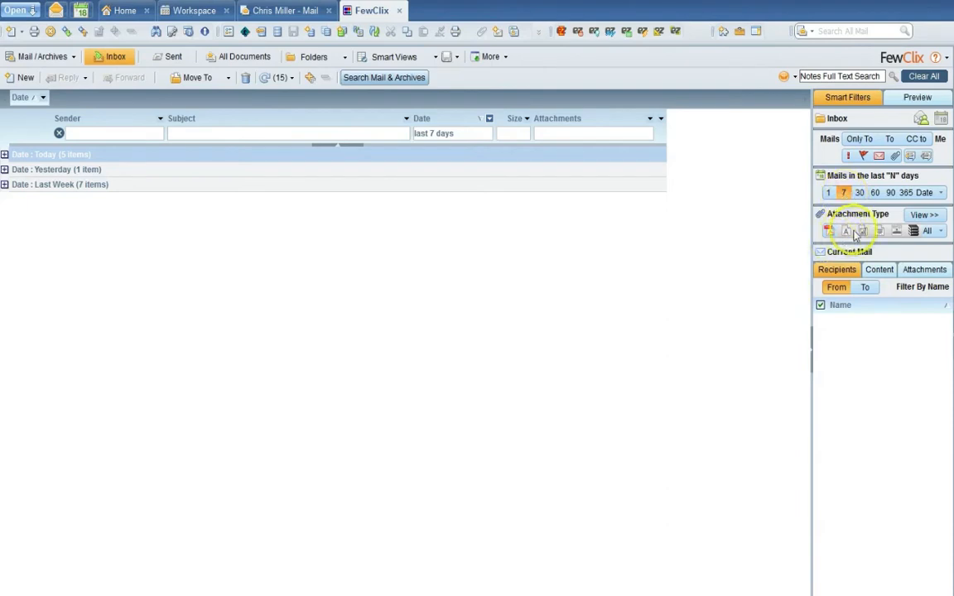
# - Filter the inbox to PDF attachments and widen the date range to 30 days
pyautogui.click(828, 231)
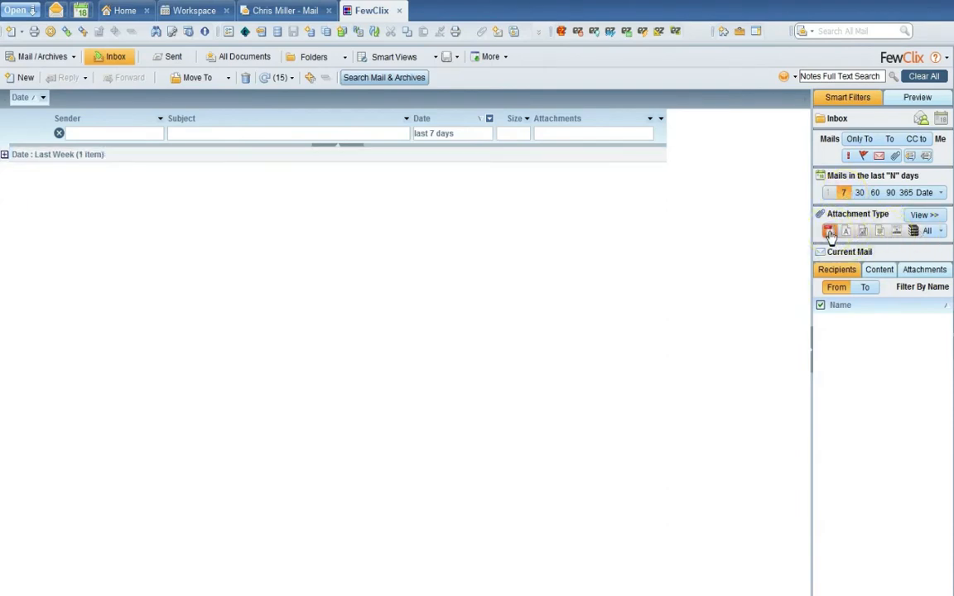
pyautogui.click(859, 192)
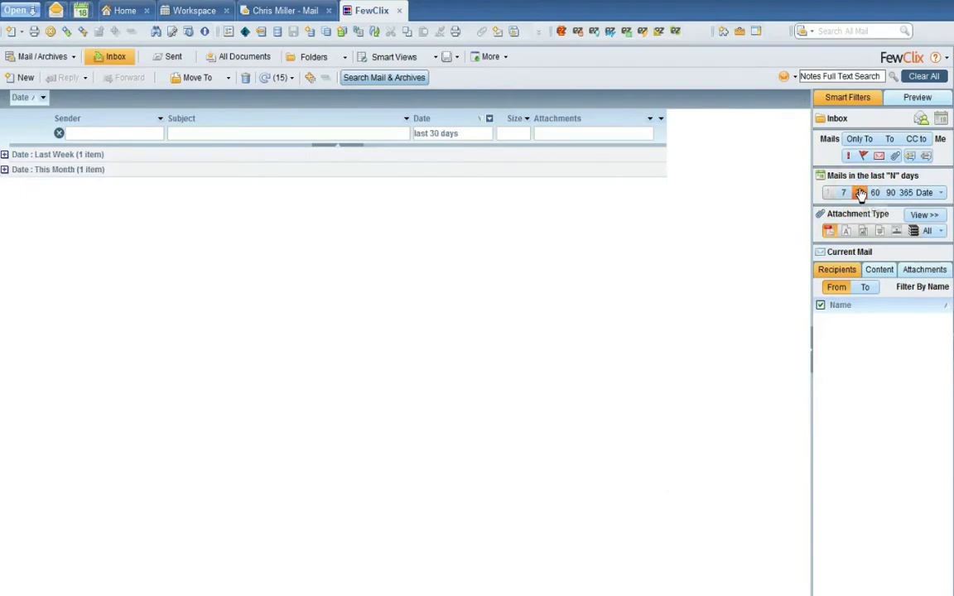
pyautogui.click(859, 193)
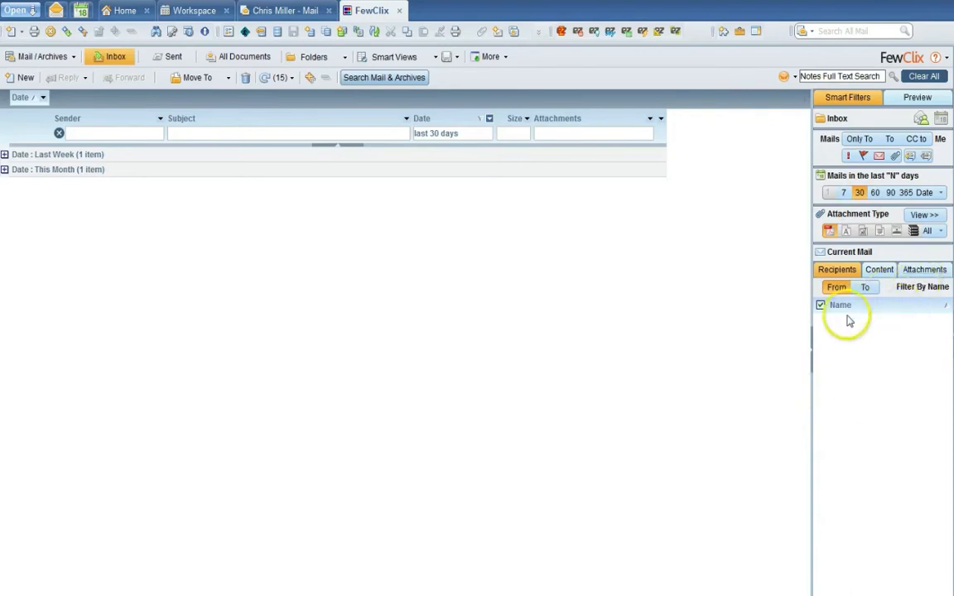
pyautogui.moveTo(849, 398)
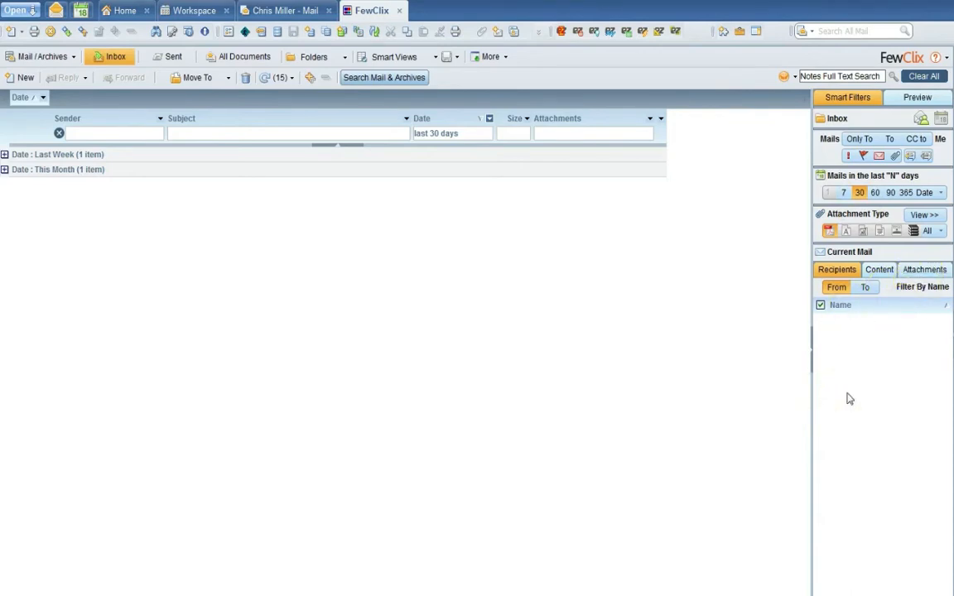
pyautogui.moveTo(864, 338)
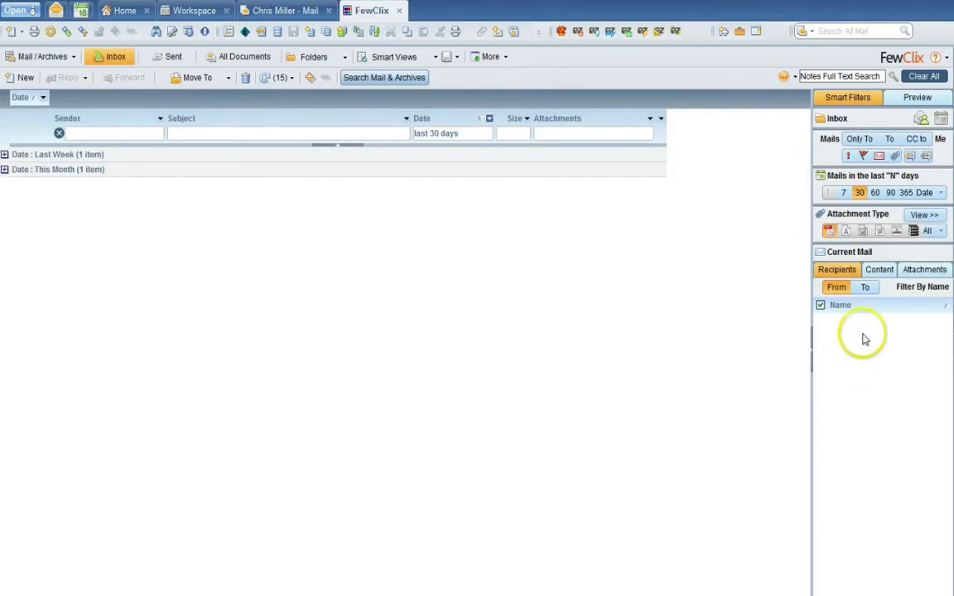
pyautogui.moveTo(847, 239)
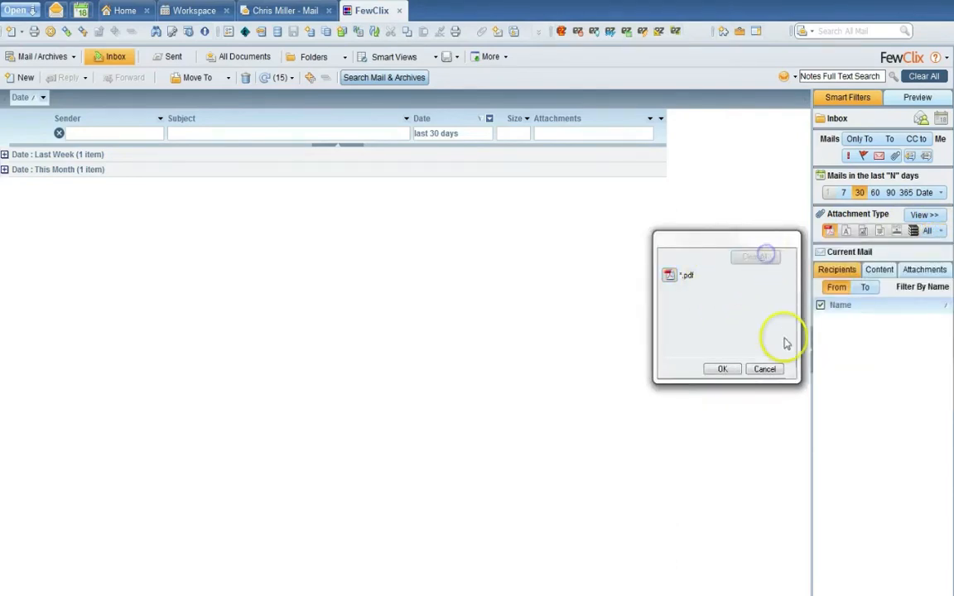
# - Drop the PDF filter, set 90 days, and confirm the spreadsheet attachment extensions
pyautogui.click(722, 368)
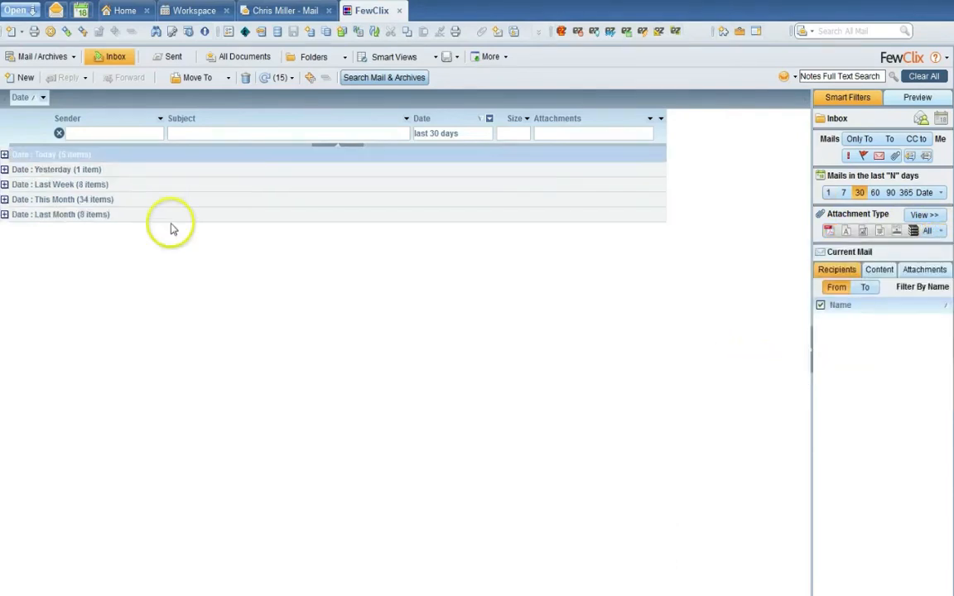
pyautogui.click(860, 192)
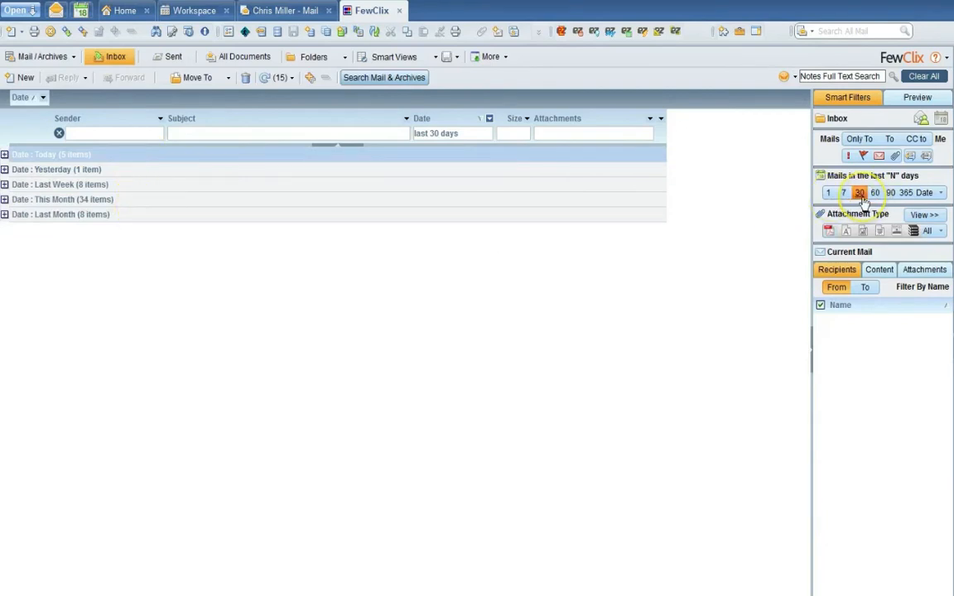
pyautogui.click(890, 192)
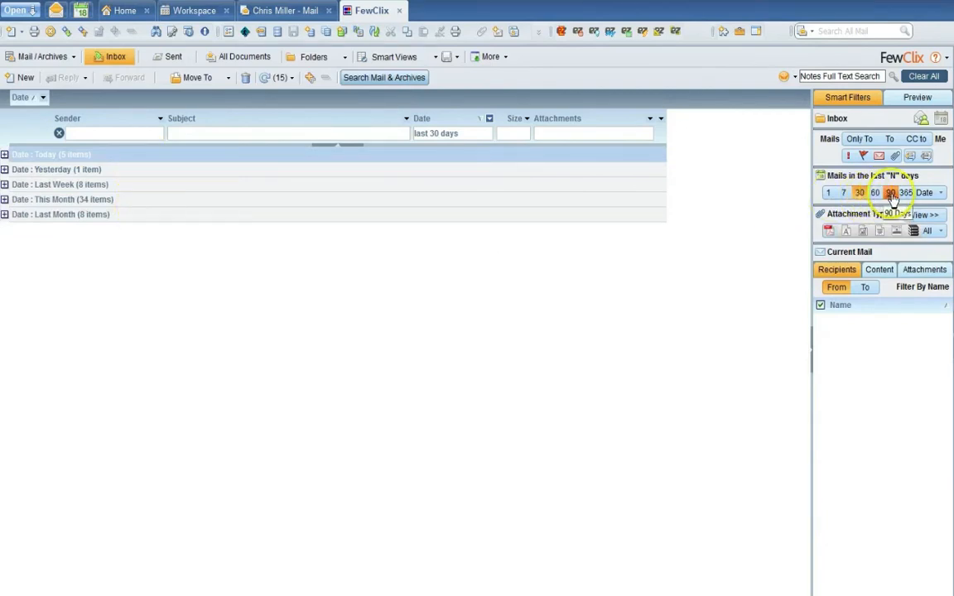
pyautogui.click(890, 192)
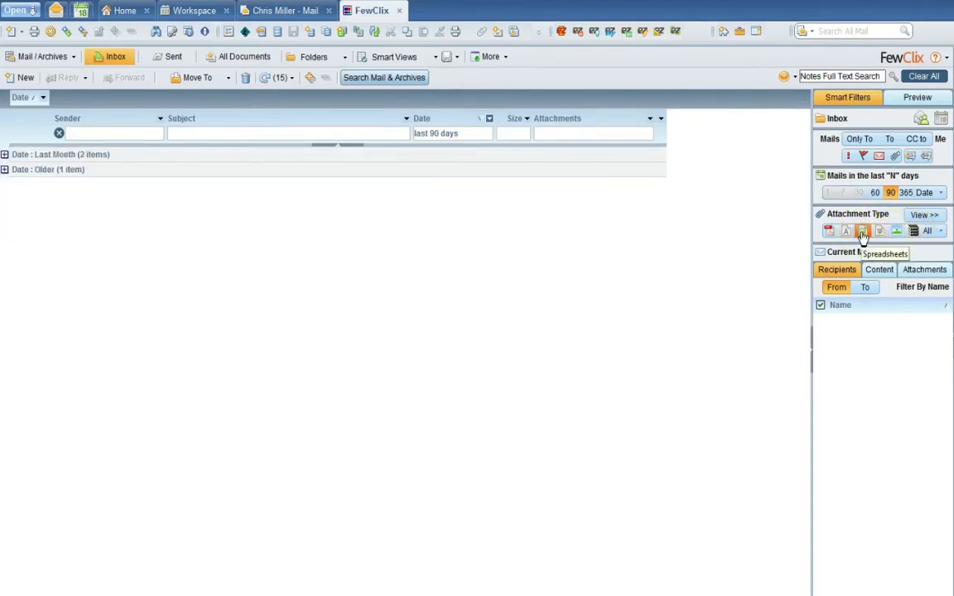
pyautogui.moveTo(862, 230)
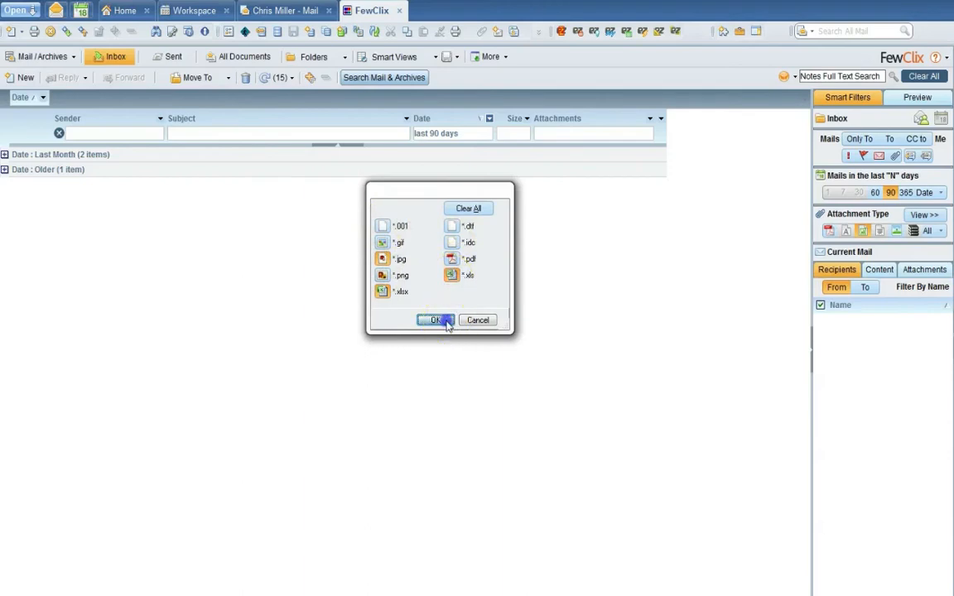
pyautogui.click(434, 321)
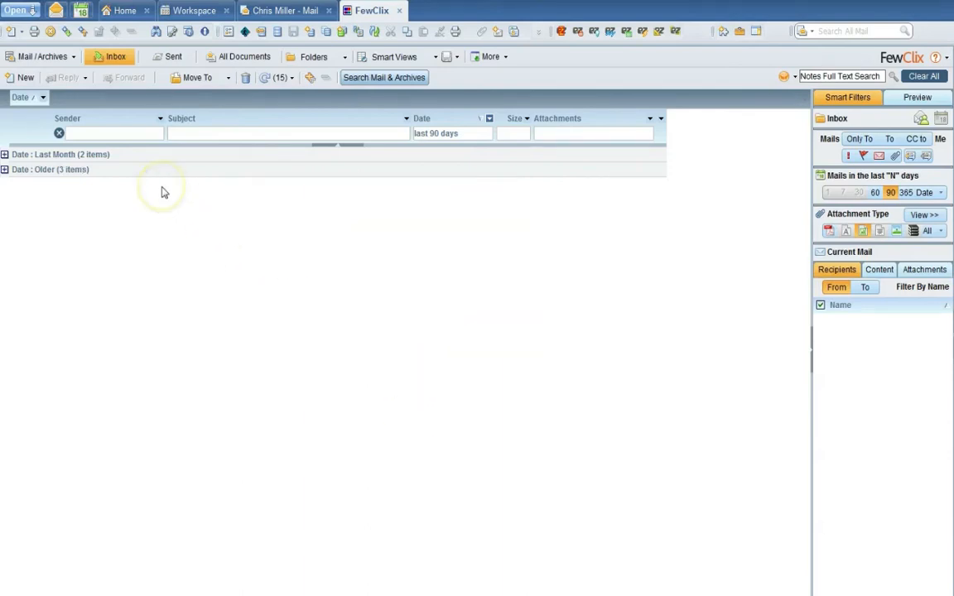
# - Expand the Last Month (2 items) group and browse the Mails filter options
pyautogui.click(5, 154)
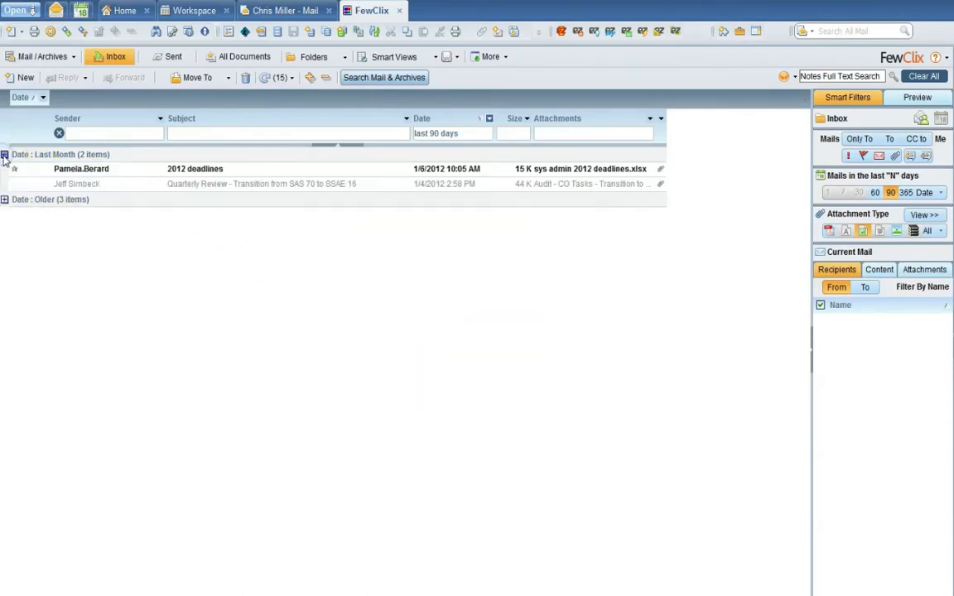
pyautogui.moveTo(267, 190)
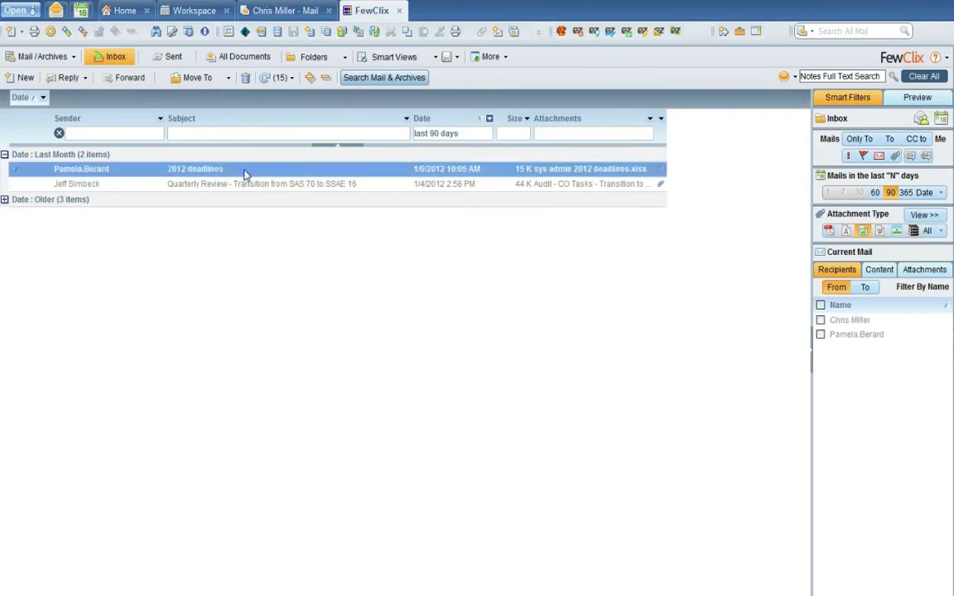
pyautogui.moveTo(855, 334)
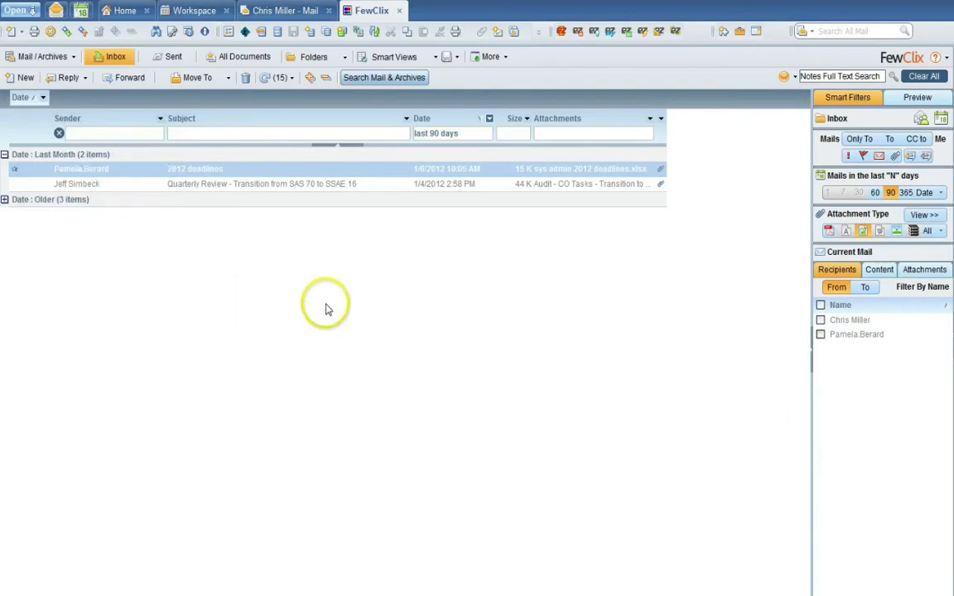
pyautogui.moveTo(492, 123)
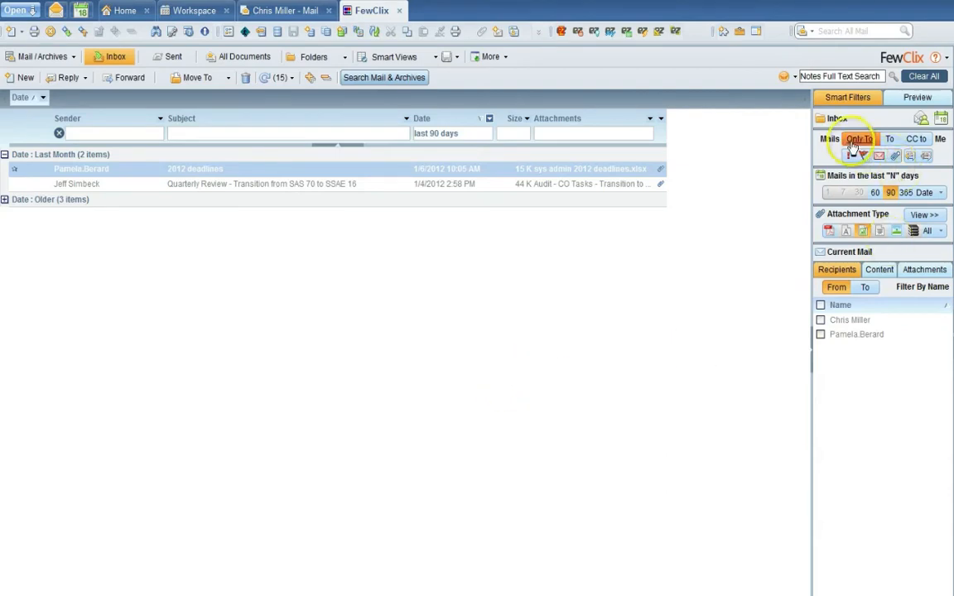
pyautogui.moveTo(868, 138)
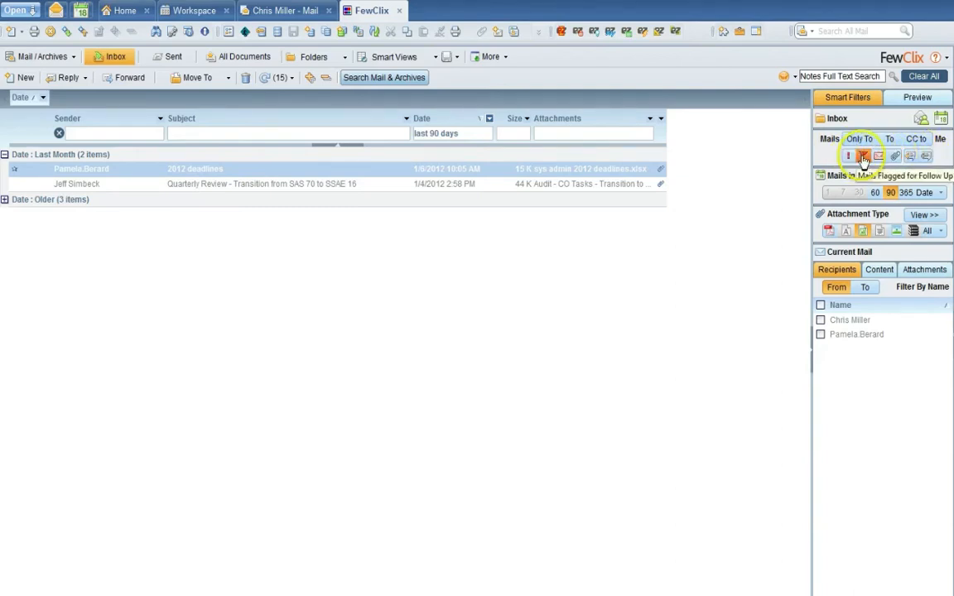
pyautogui.click(892, 156)
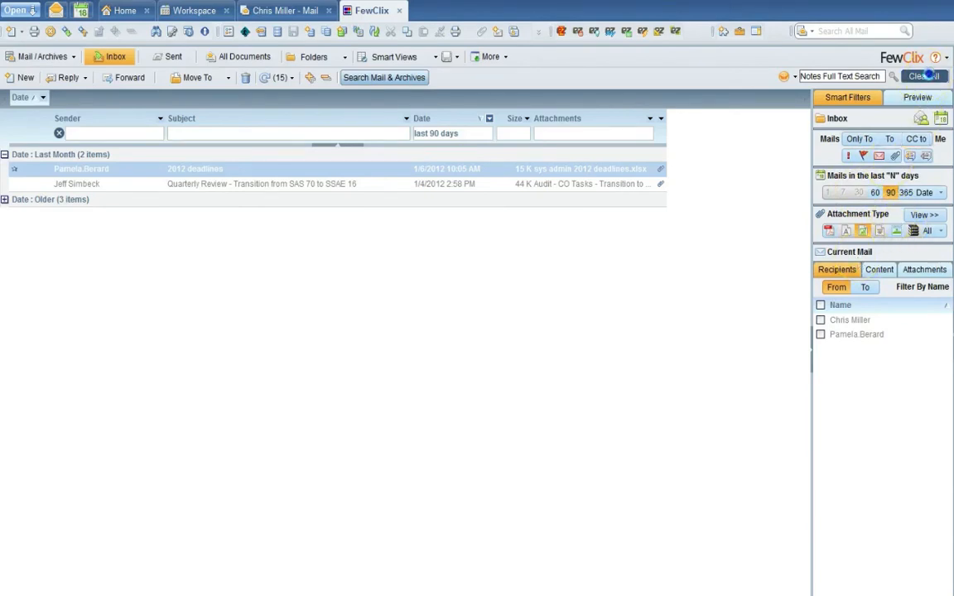
# - Clear all filters, collapse Last Month, then show unread mail from the last 90 days
pyautogui.click(924, 75)
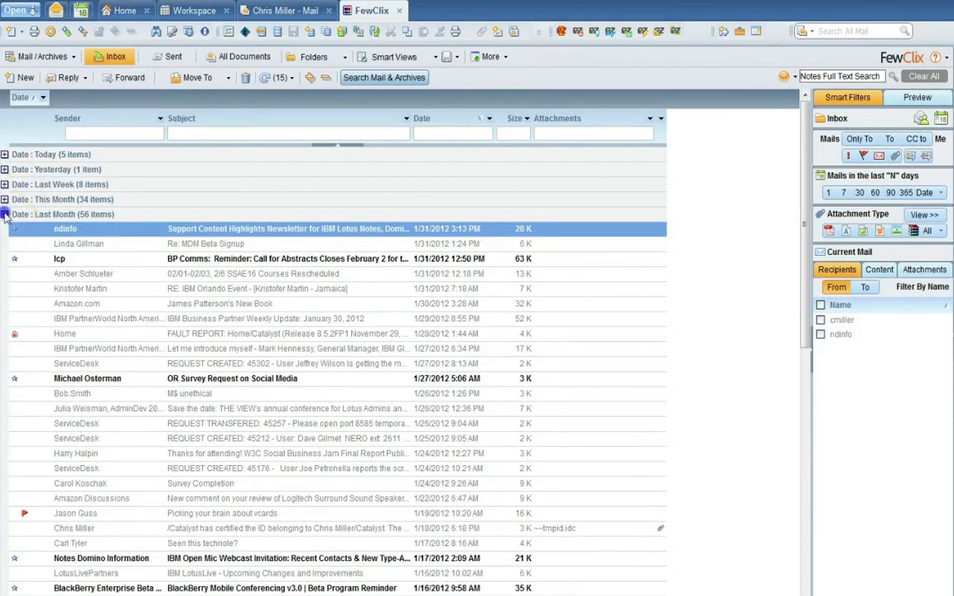
pyautogui.click(890, 192)
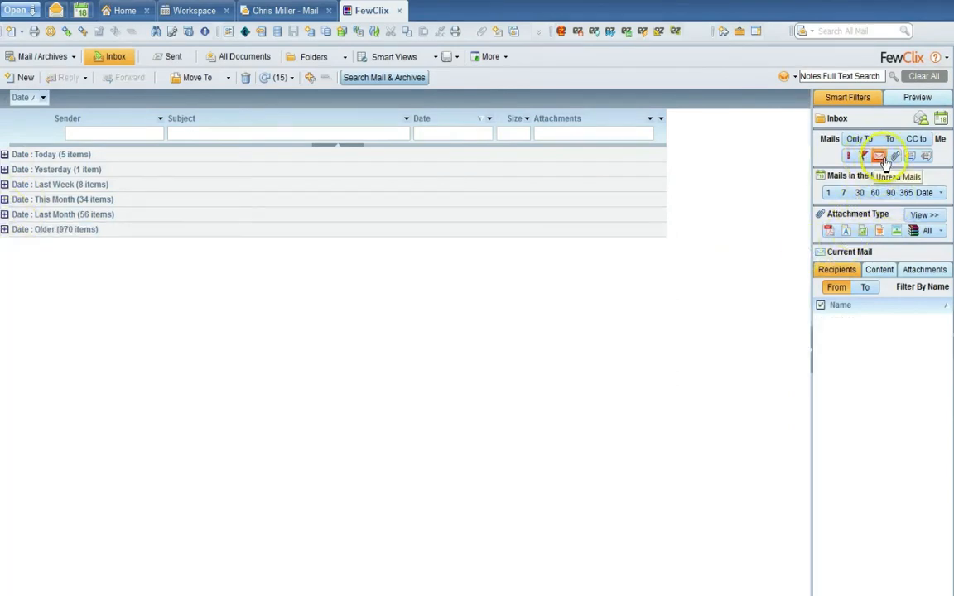
pyautogui.click(890, 192)
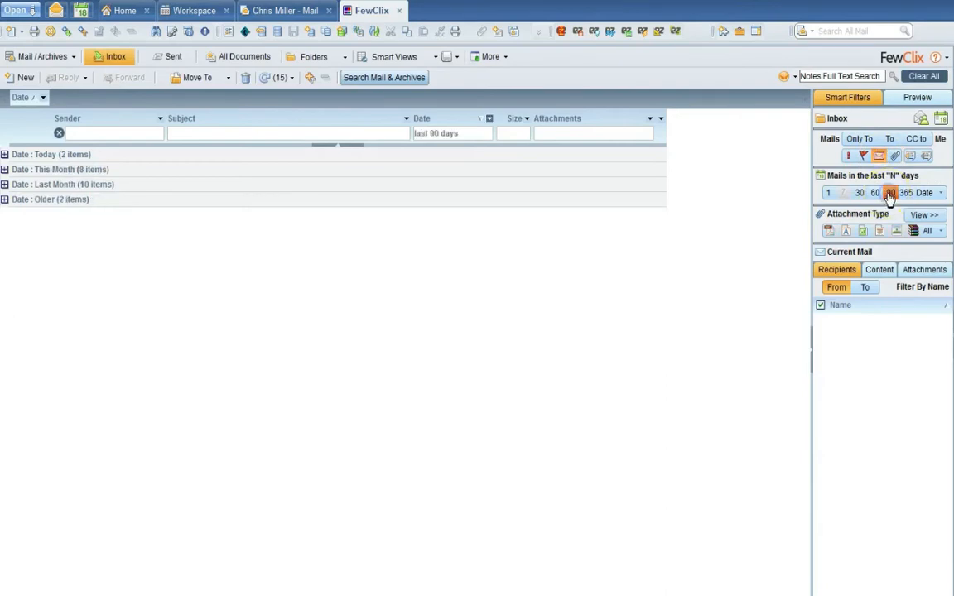
pyautogui.click(890, 192)
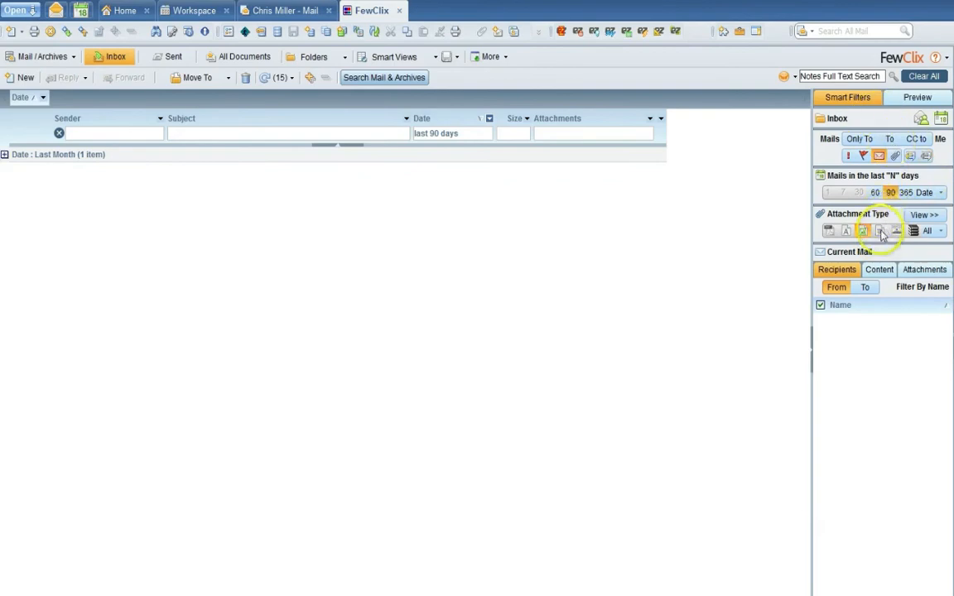
pyautogui.moveTo(351, 517)
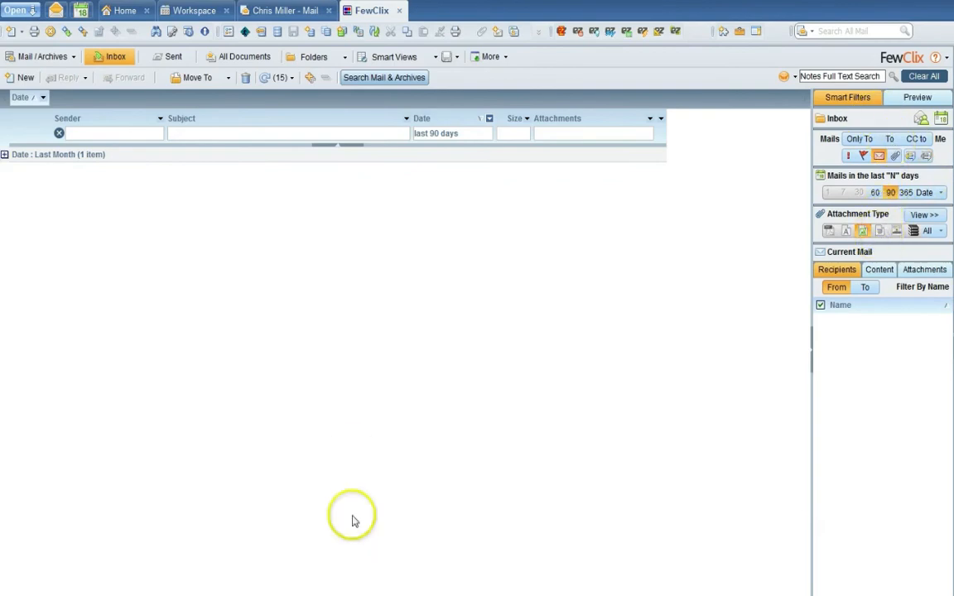
pyautogui.moveTo(352, 459)
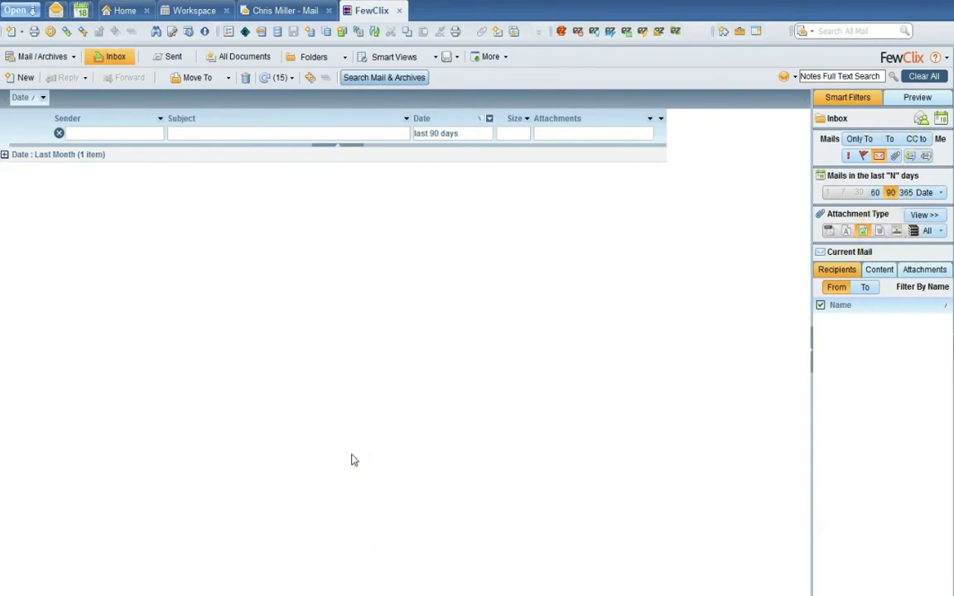